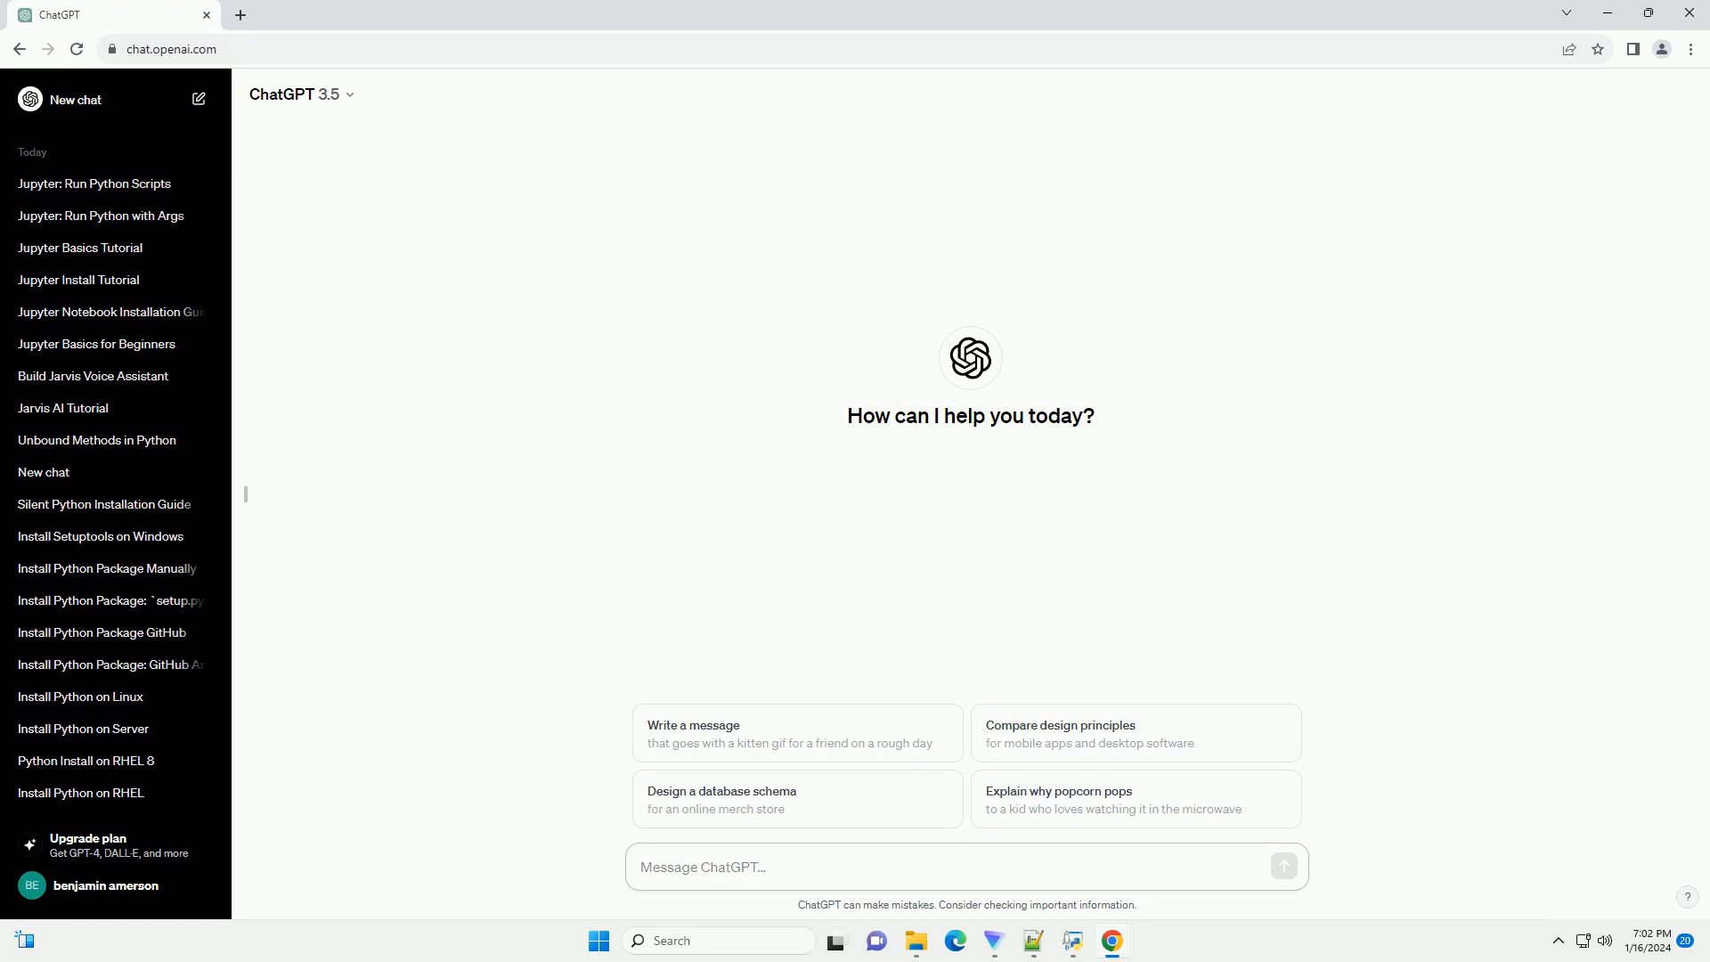
Ask ChatGPT for a tutorial comparing Jupyter Notebook with Python scripts
{"action": "left_click", "coordinate": [763, 866]}
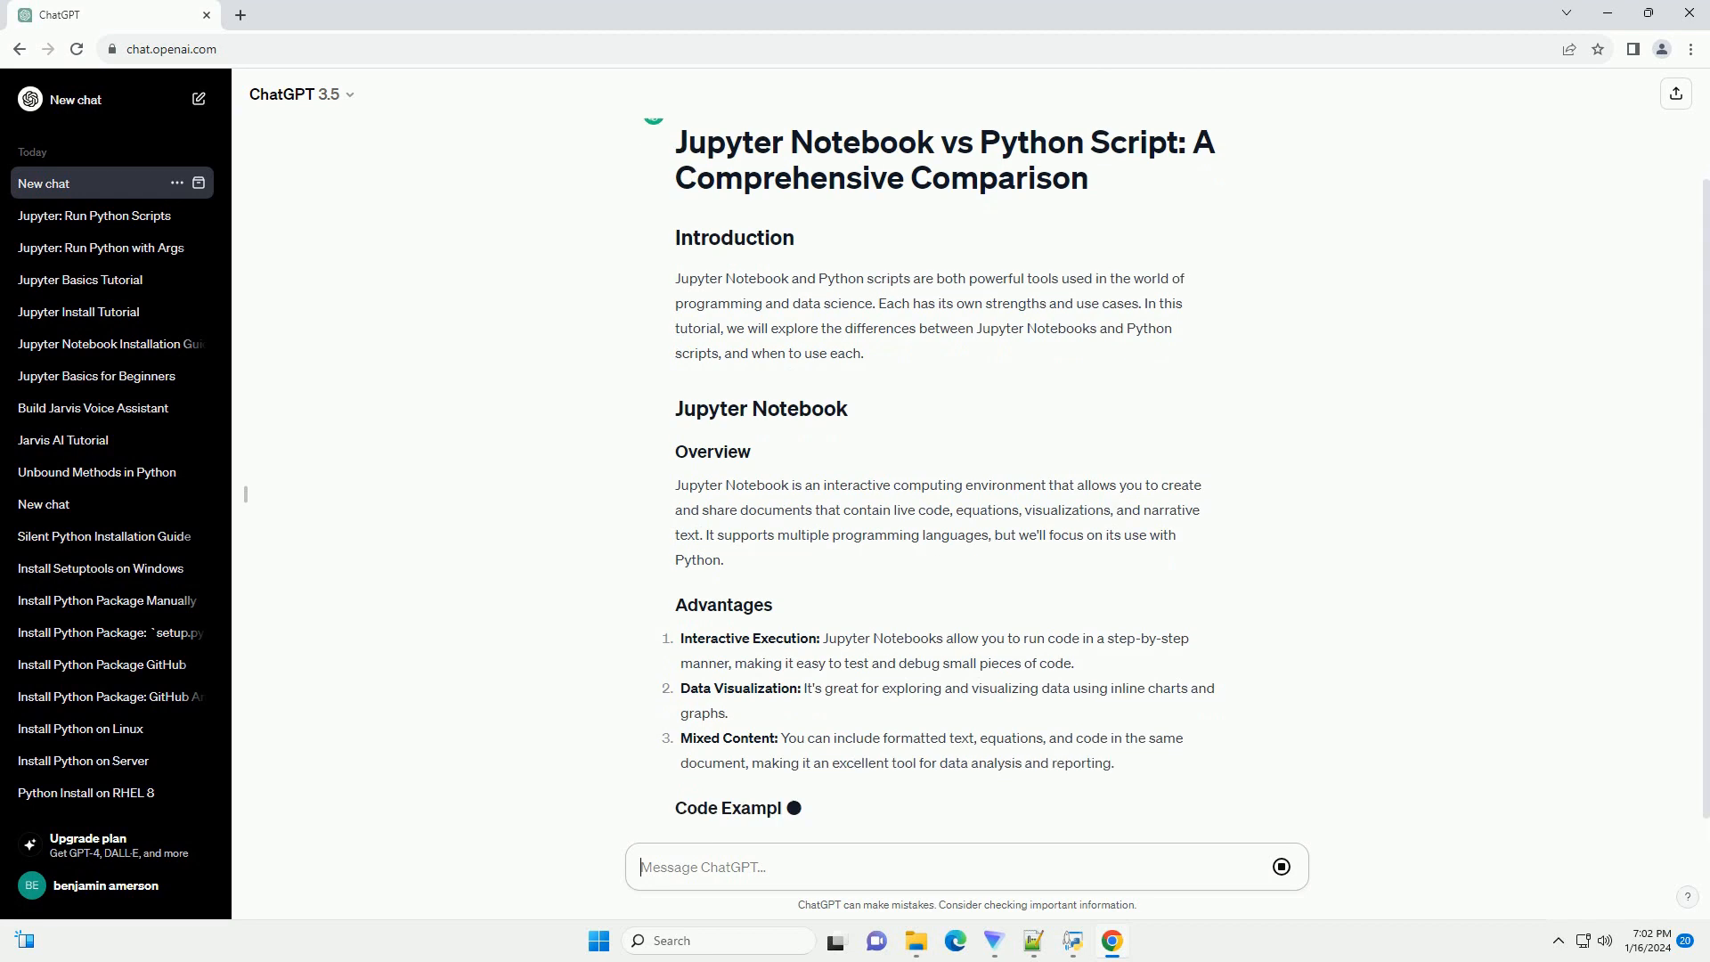
Scroll down to follow the Jupyter Notebook example that adds two numbers
{"action": "scroll", "scroll_direction": "down", "scroll_amount": 3}
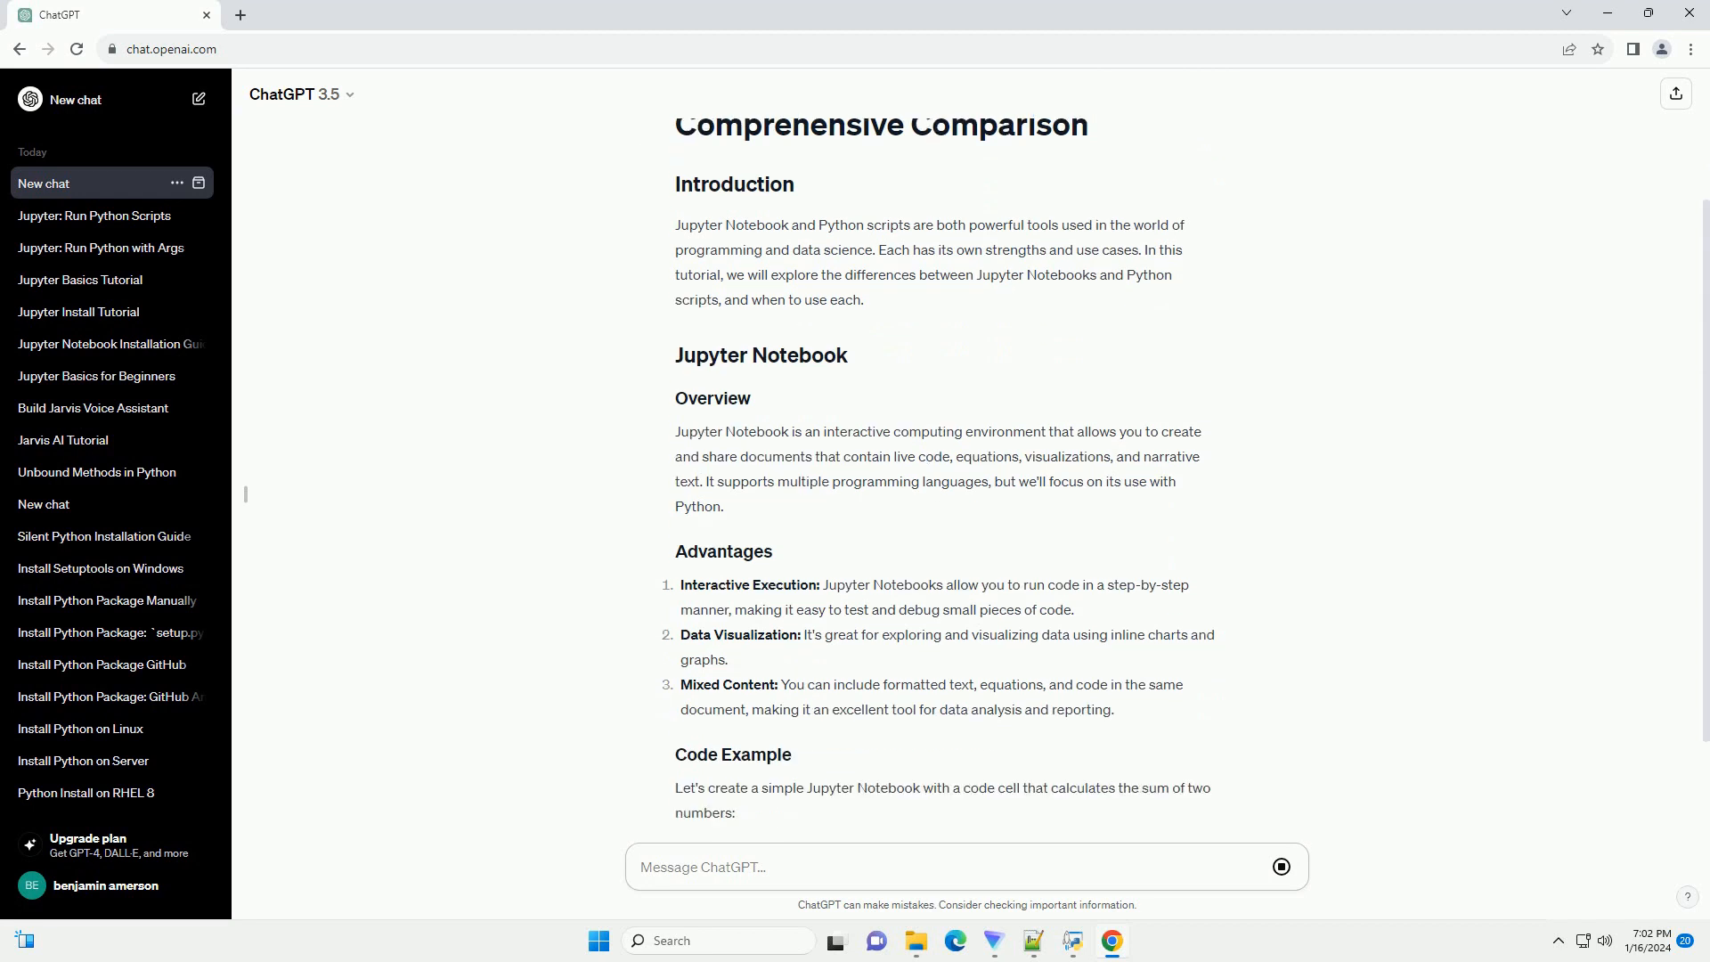
{"action": "scroll", "scroll_direction": "down", "scroll_amount": 3}
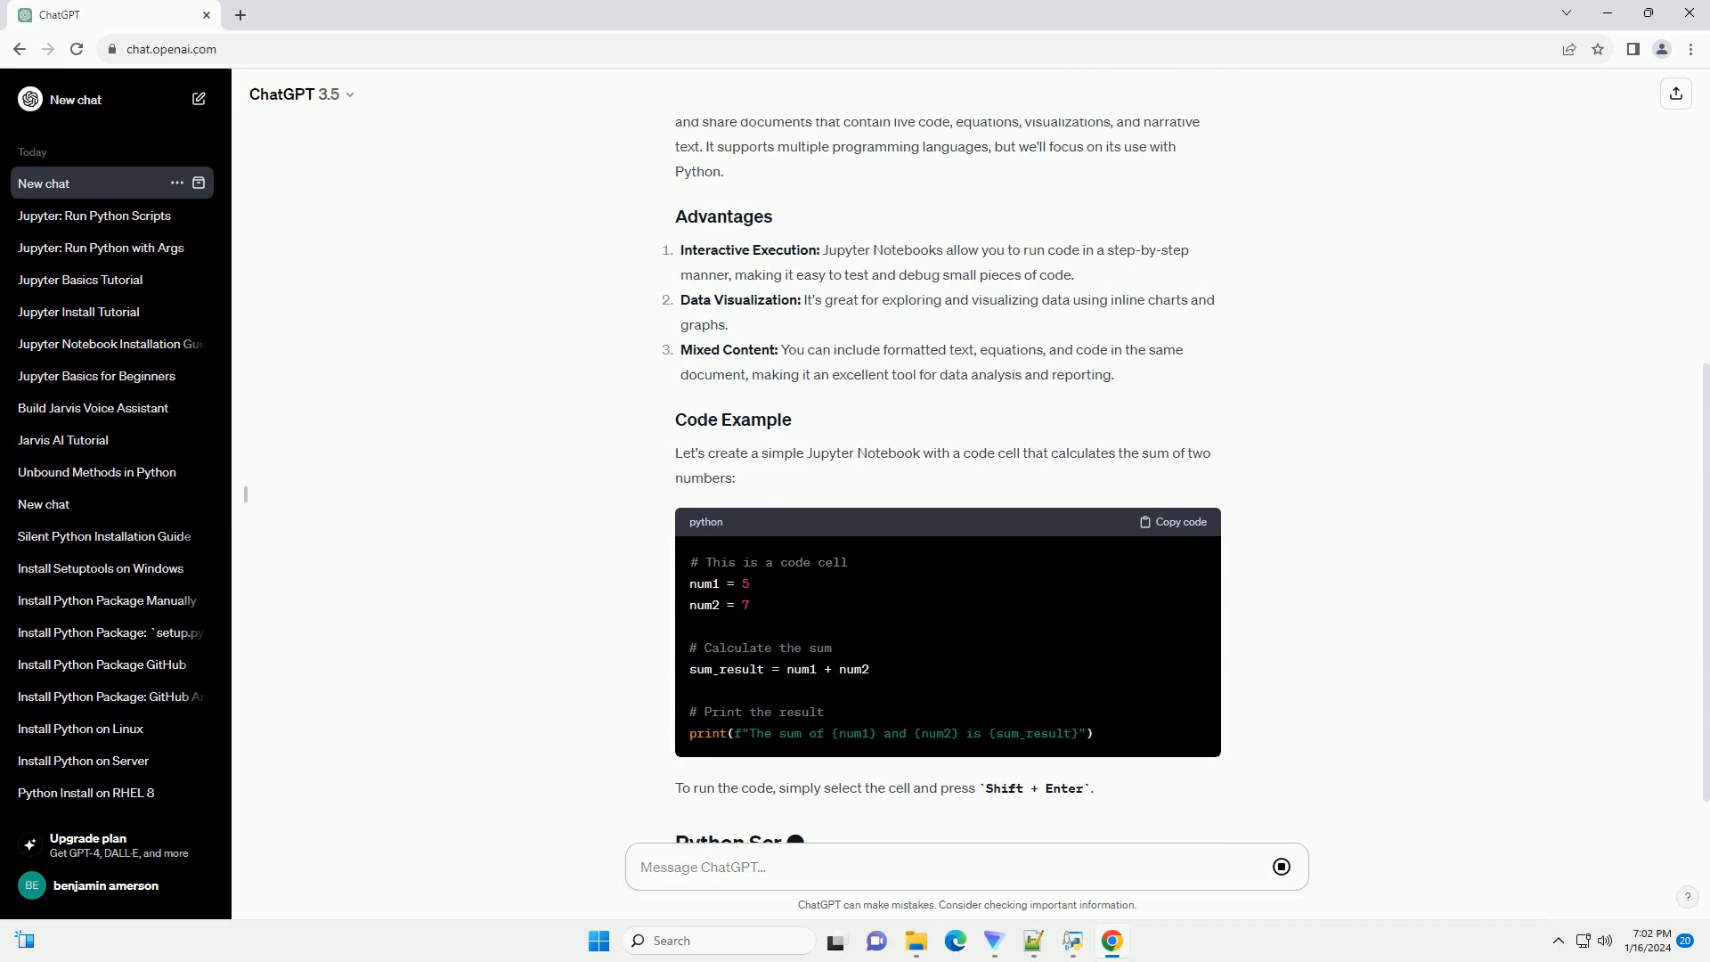
{"action": "scroll", "scroll_direction": "down", "scroll_amount": 3}
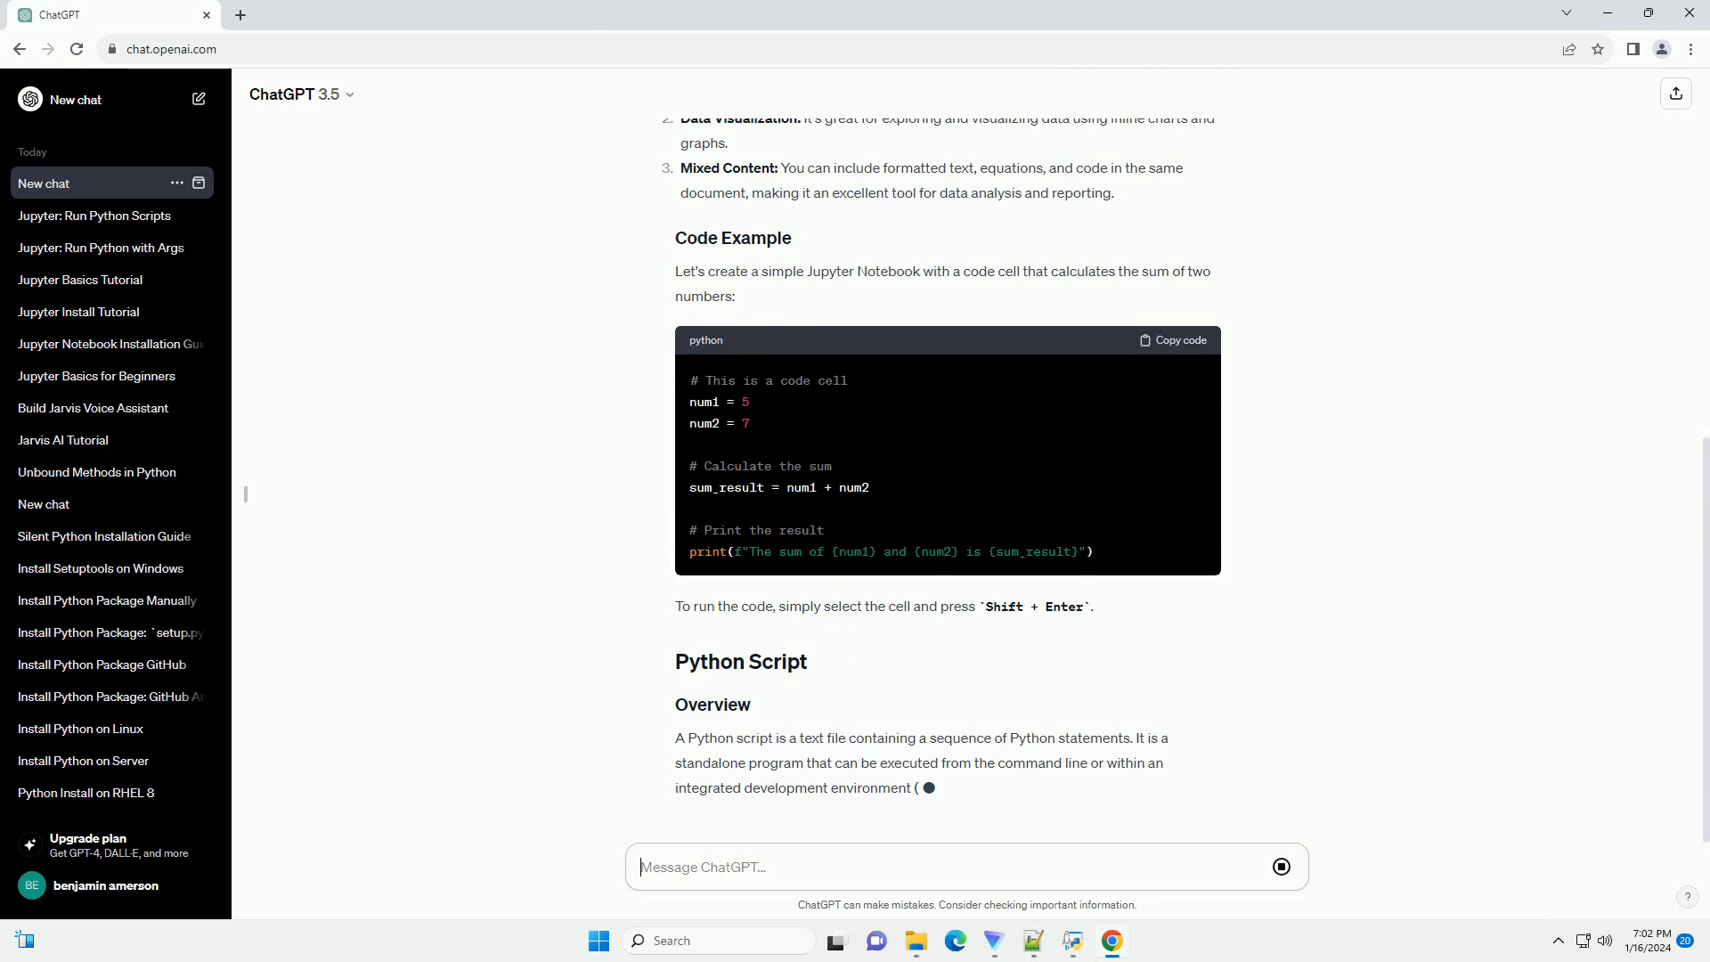
Scroll through the Python Script advantages, the sum_script.py example and the conclusion
{"action": "scroll", "scroll_direction": "down", "scroll_amount": 3}
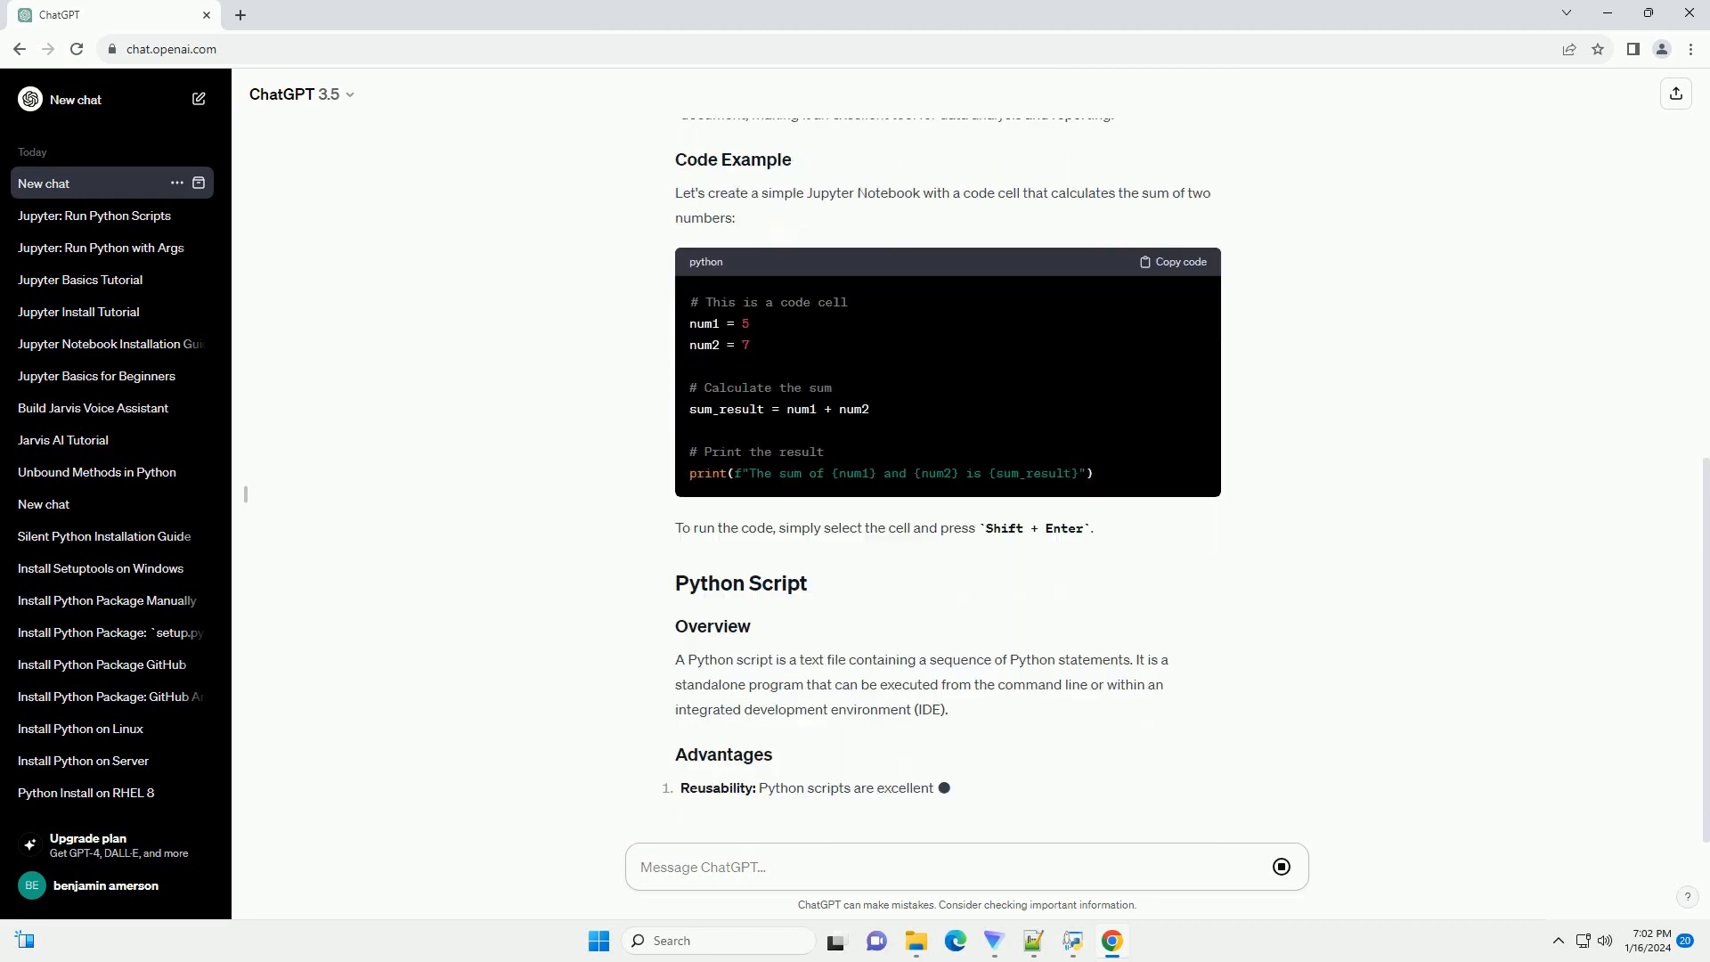
{"action": "scroll", "scroll_direction": "down", "scroll_amount": 3}
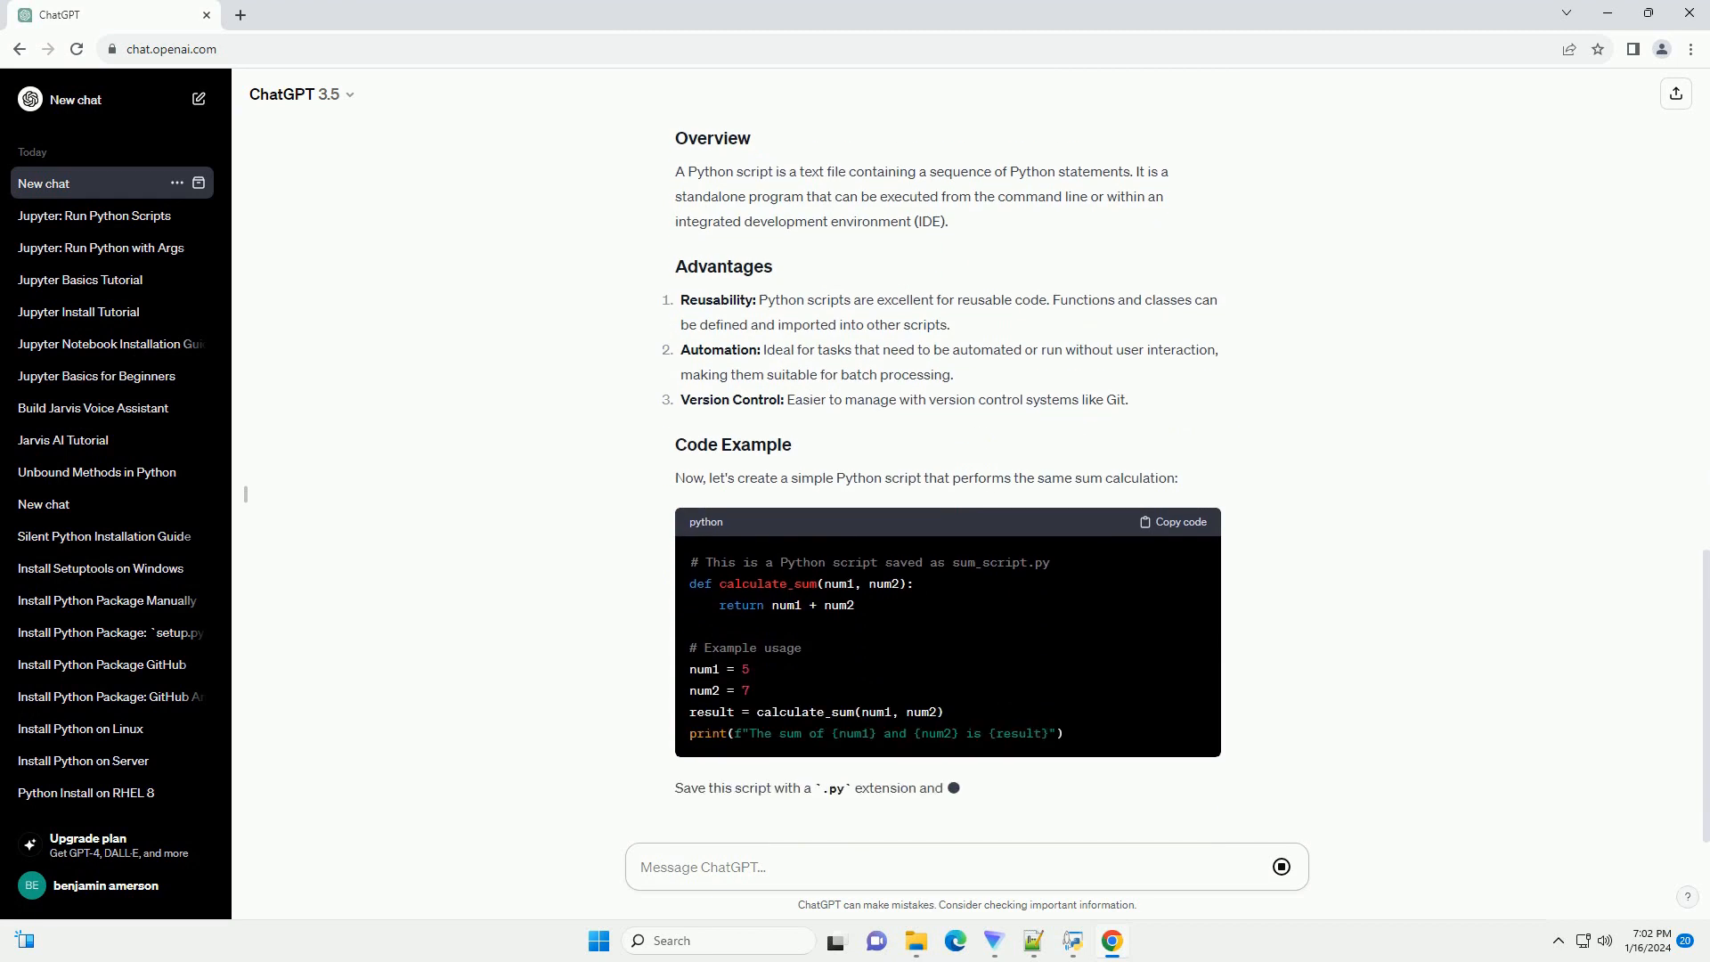
{"action": "scroll", "scroll_direction": "down", "scroll_amount": 3}
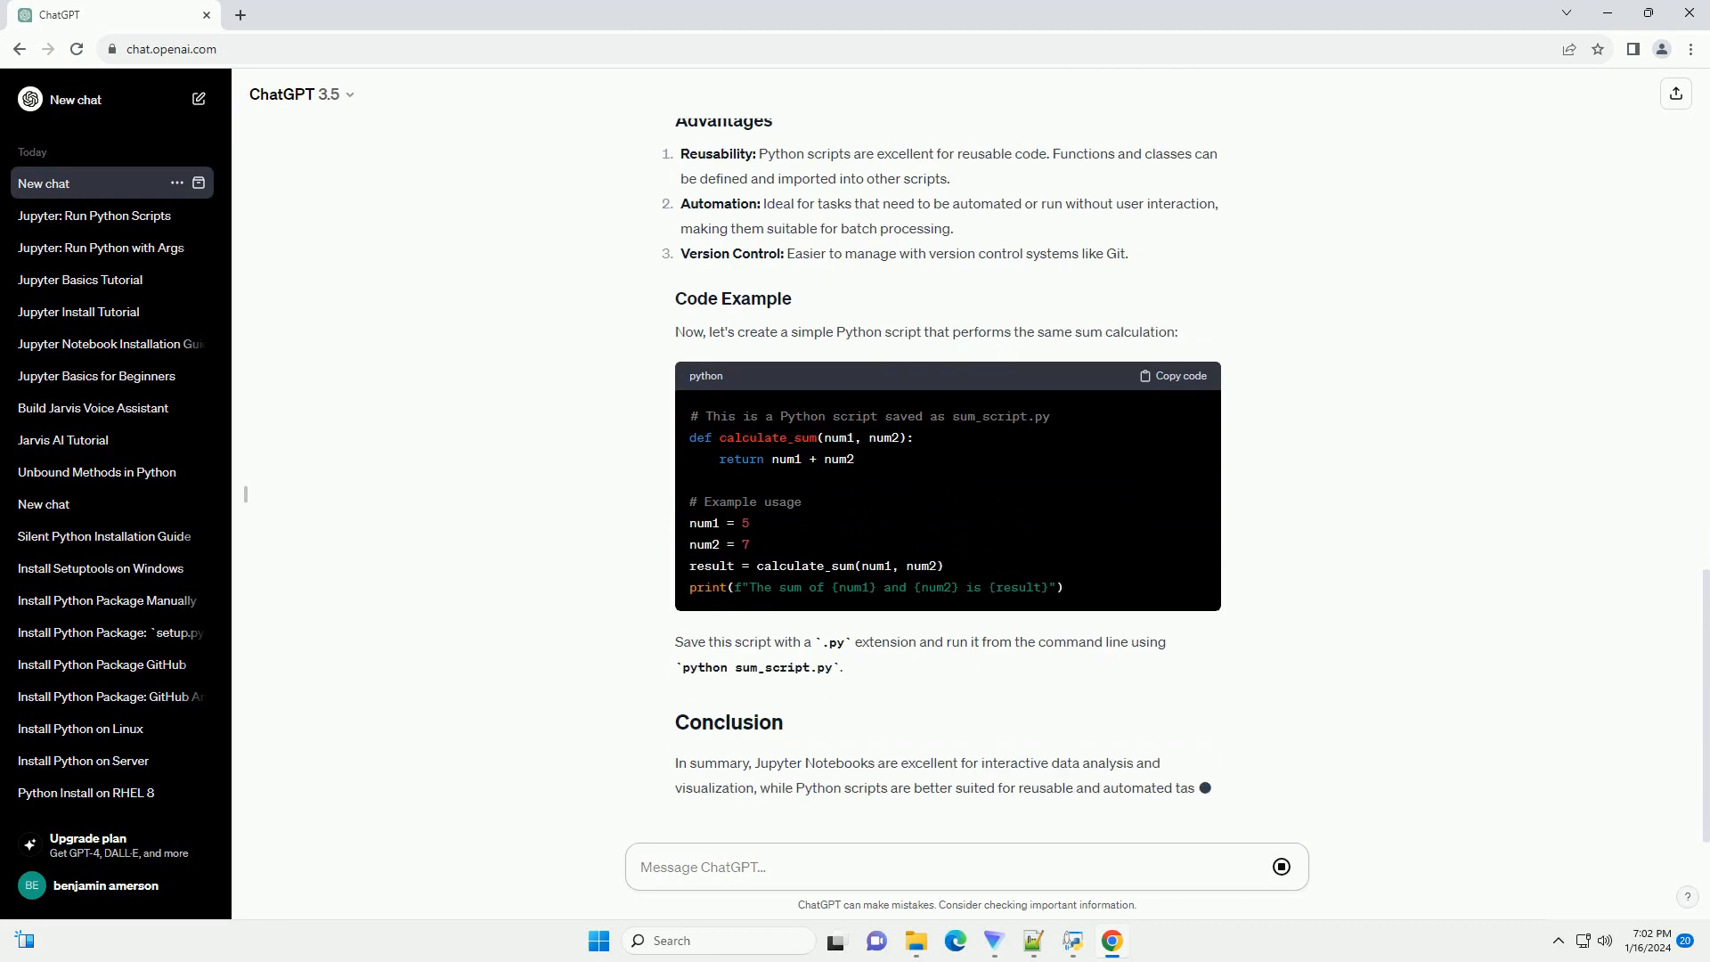
{"action": "scroll", "scroll_direction": "down", "scroll_amount": 3}
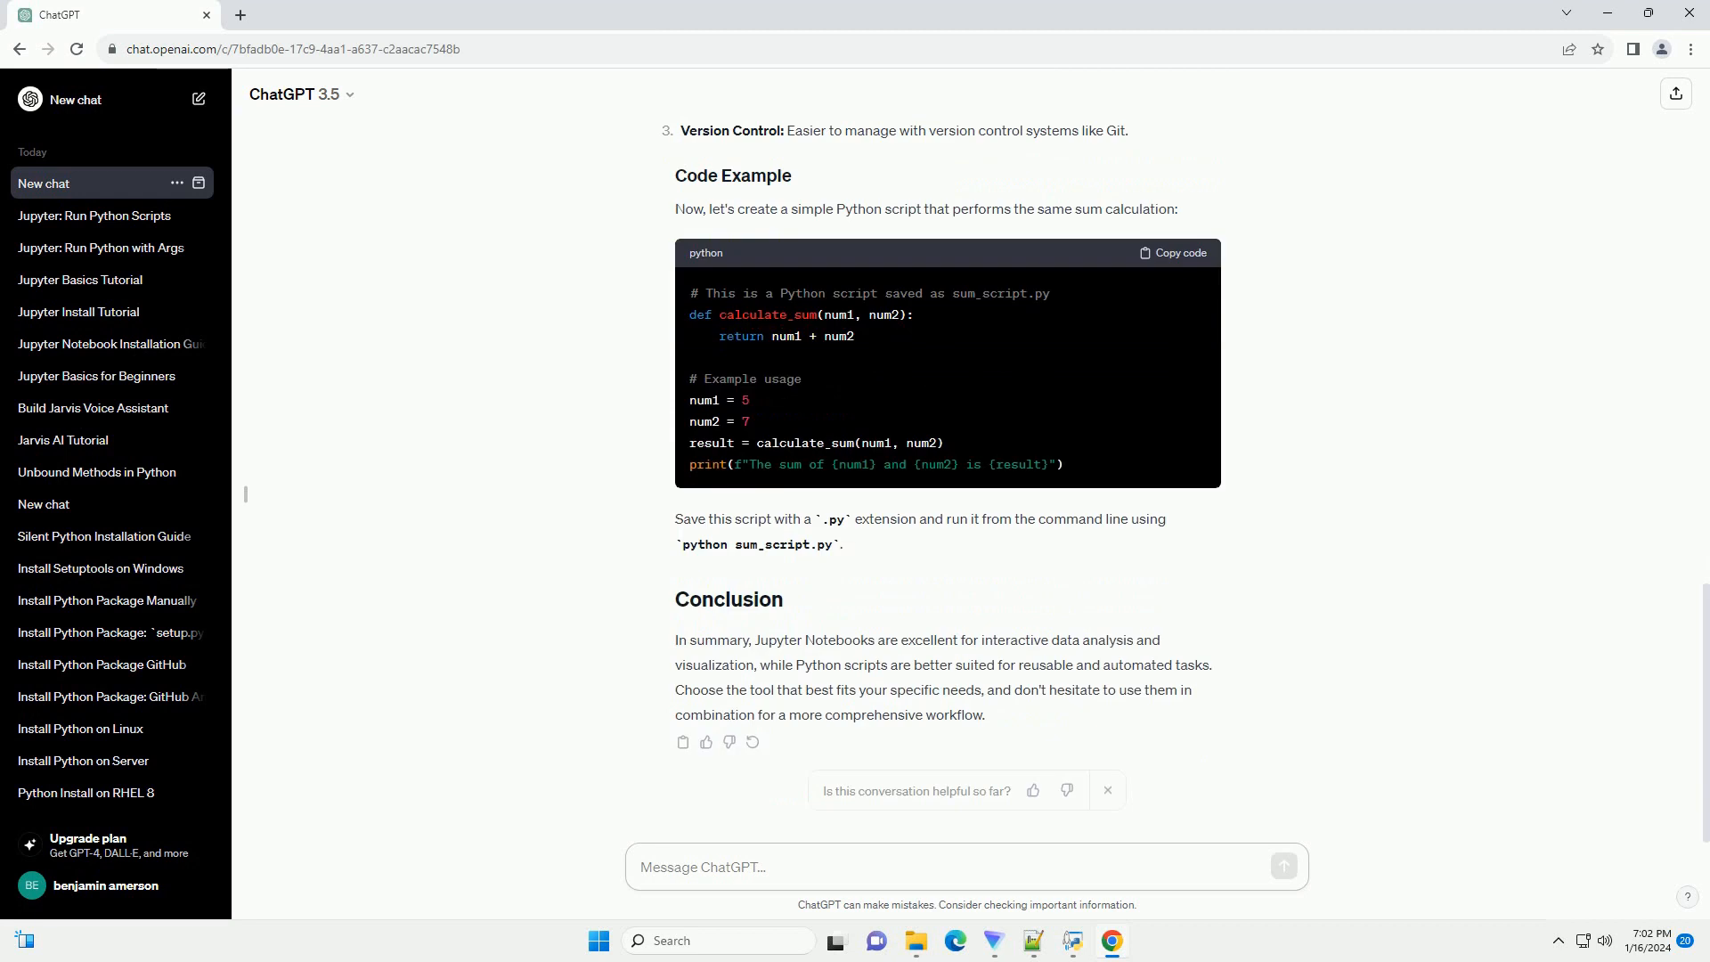
Wait for the chat title 'Jupyter vs Python Script', clicking the message box for a follow-up
{"action": "left_click", "coordinate": [960, 866]}
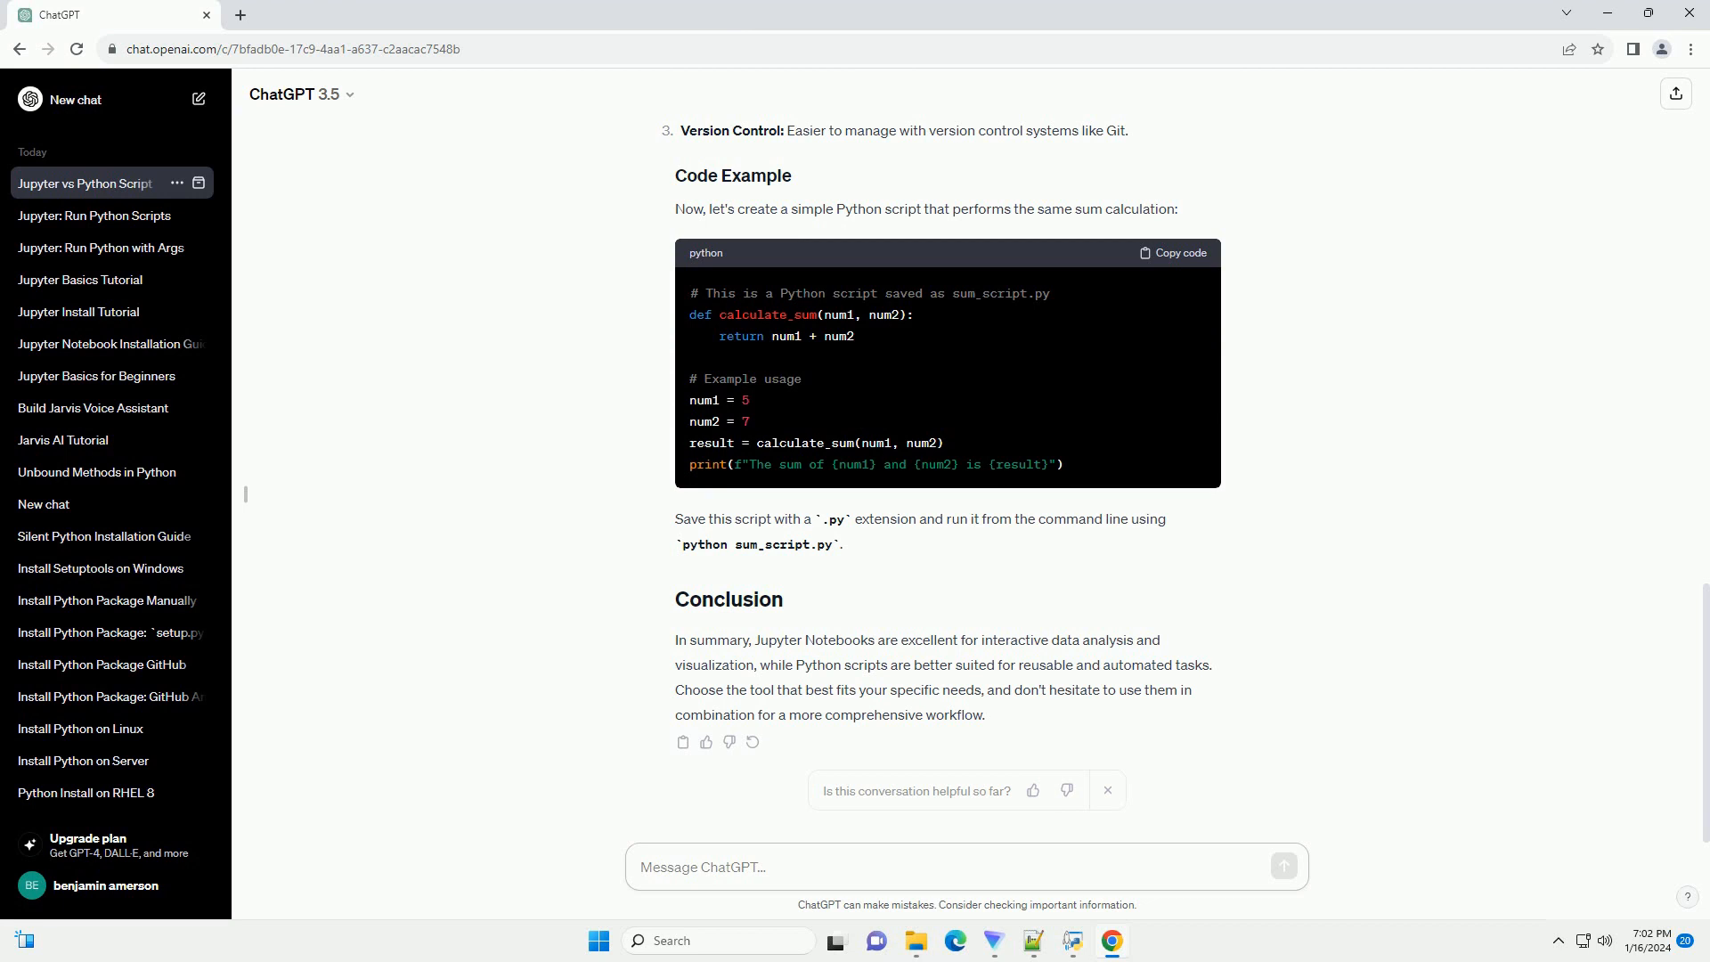
{"action": "left_click", "coordinate": [965, 866]}
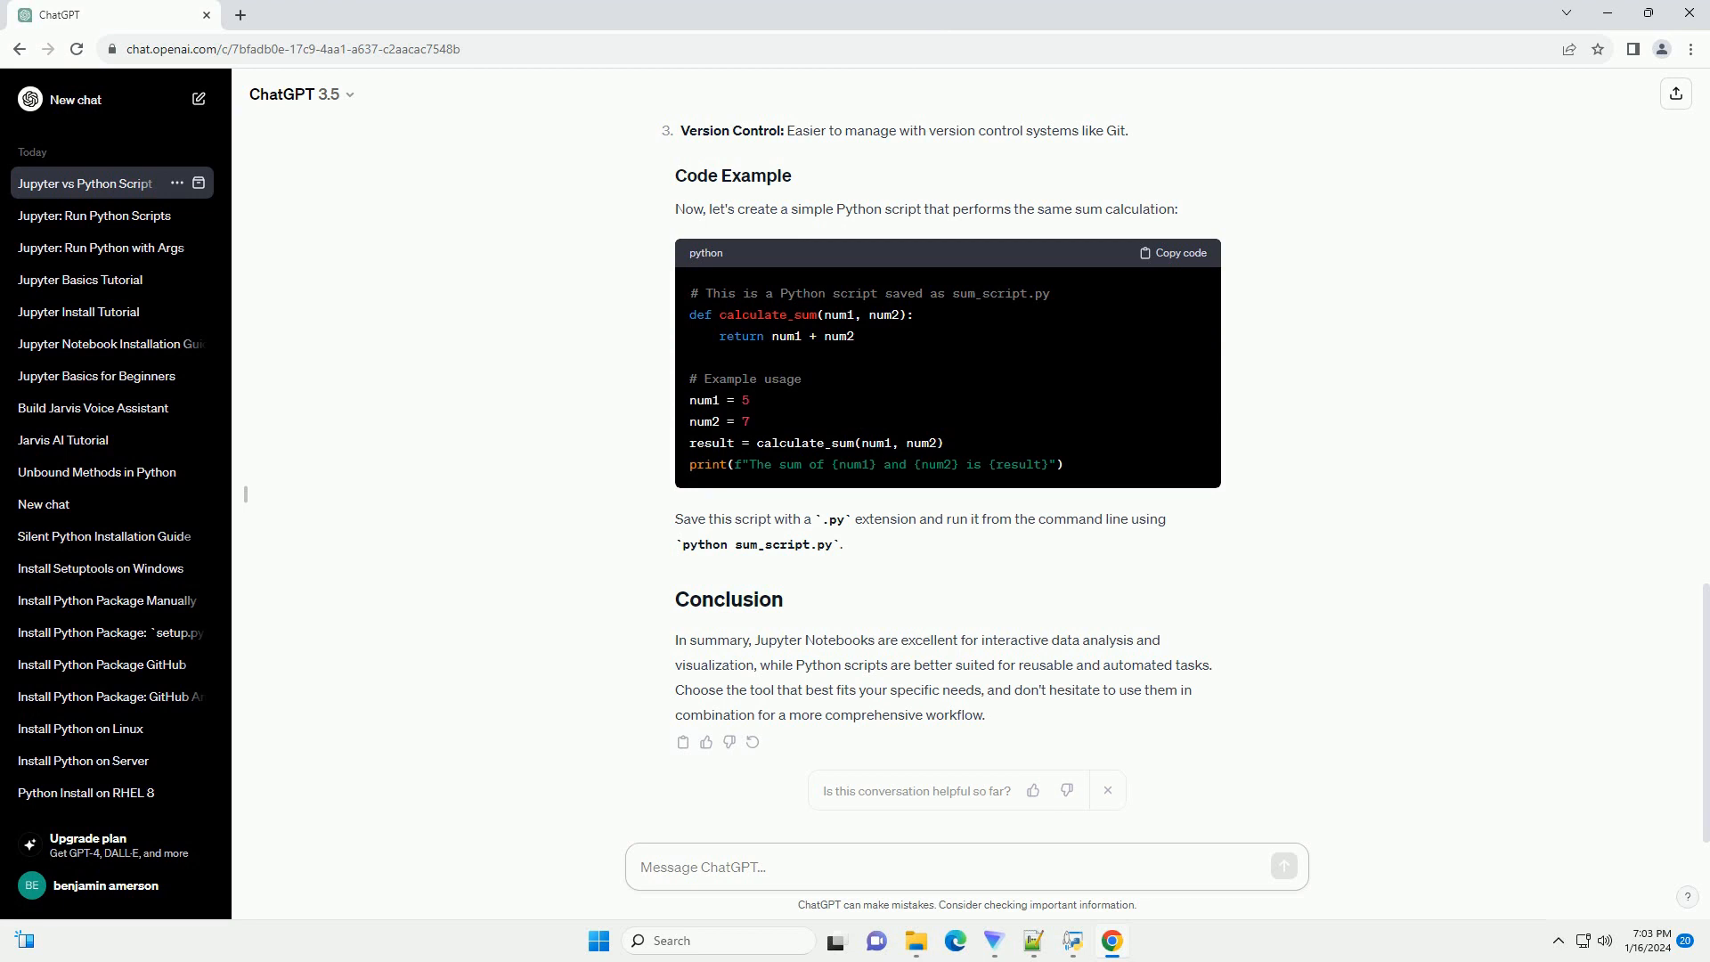
{"action": "left_click", "coordinate": [960, 866]}
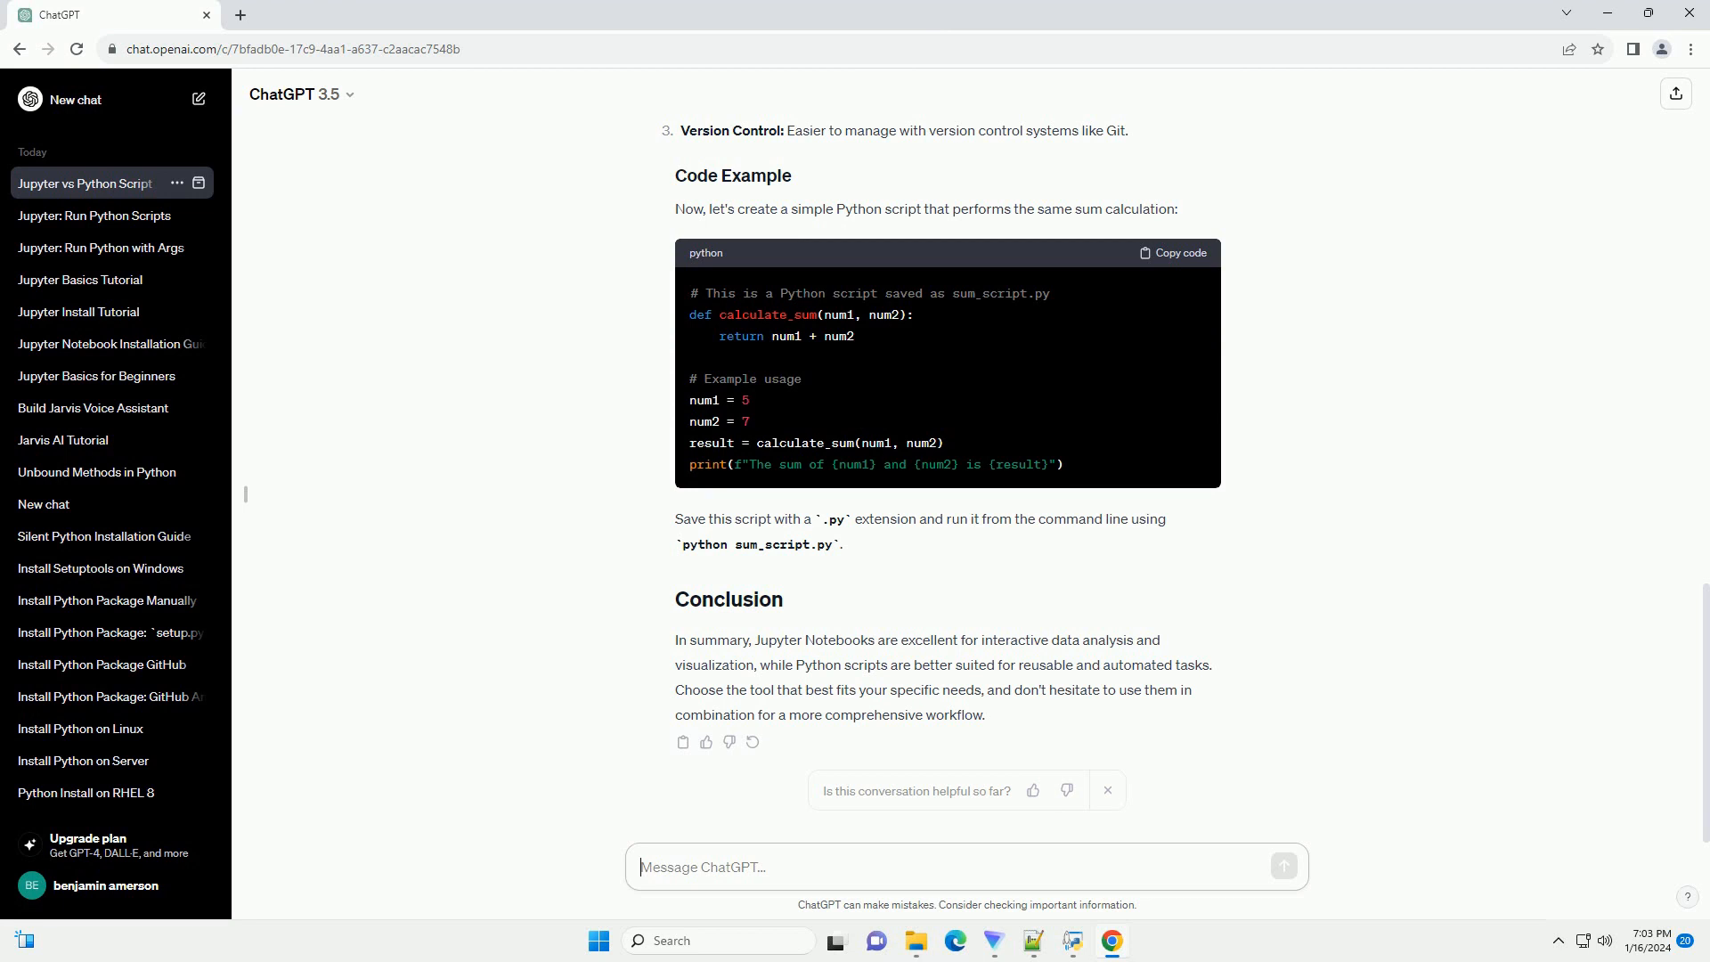